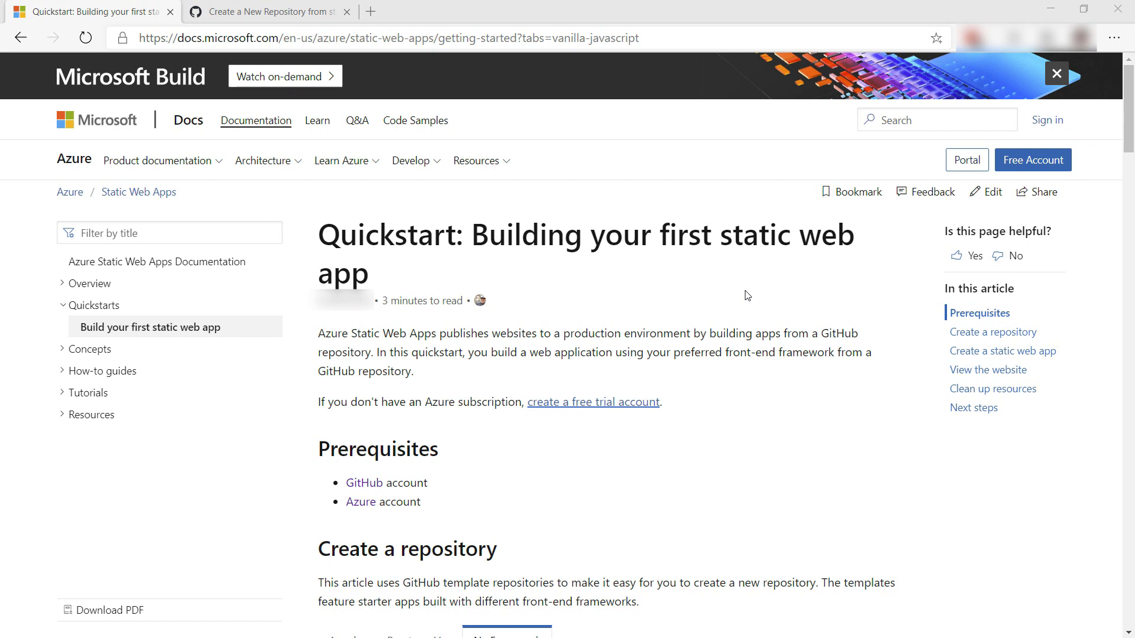
Compare the Angular and no-framework template instructions in the docs.
scroll(down, 3)
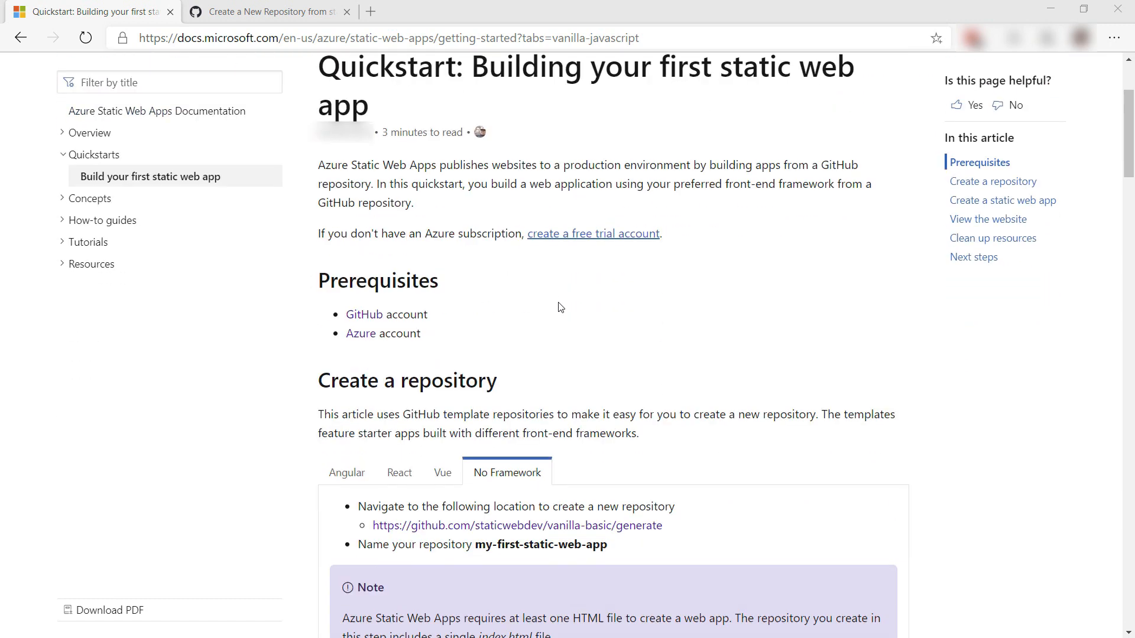
scroll(down, 3)
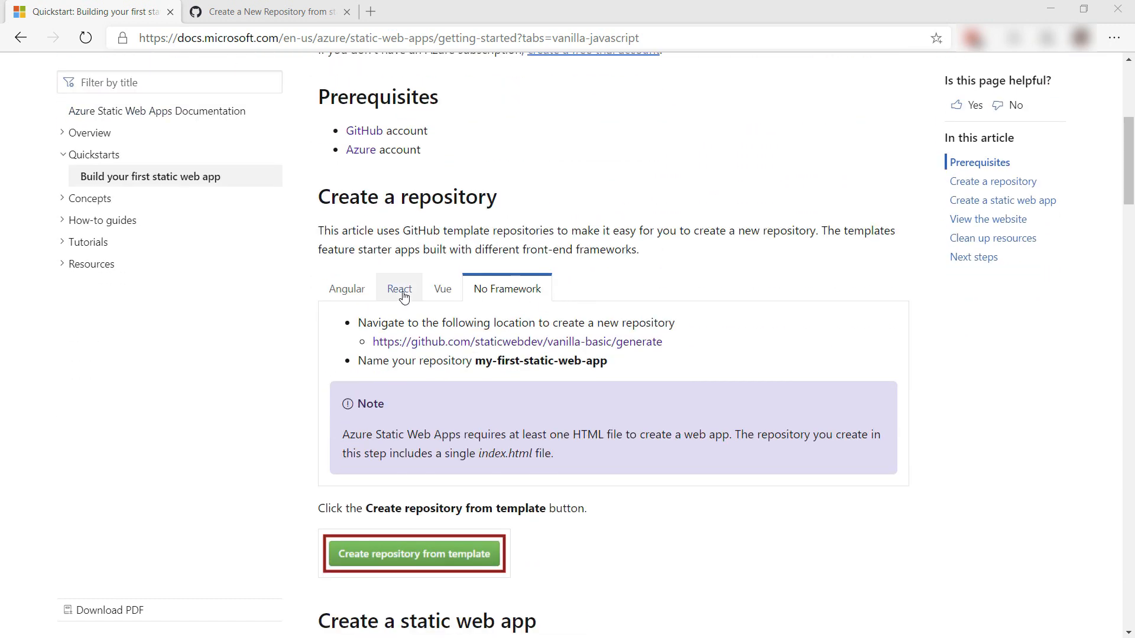
click(347, 289)
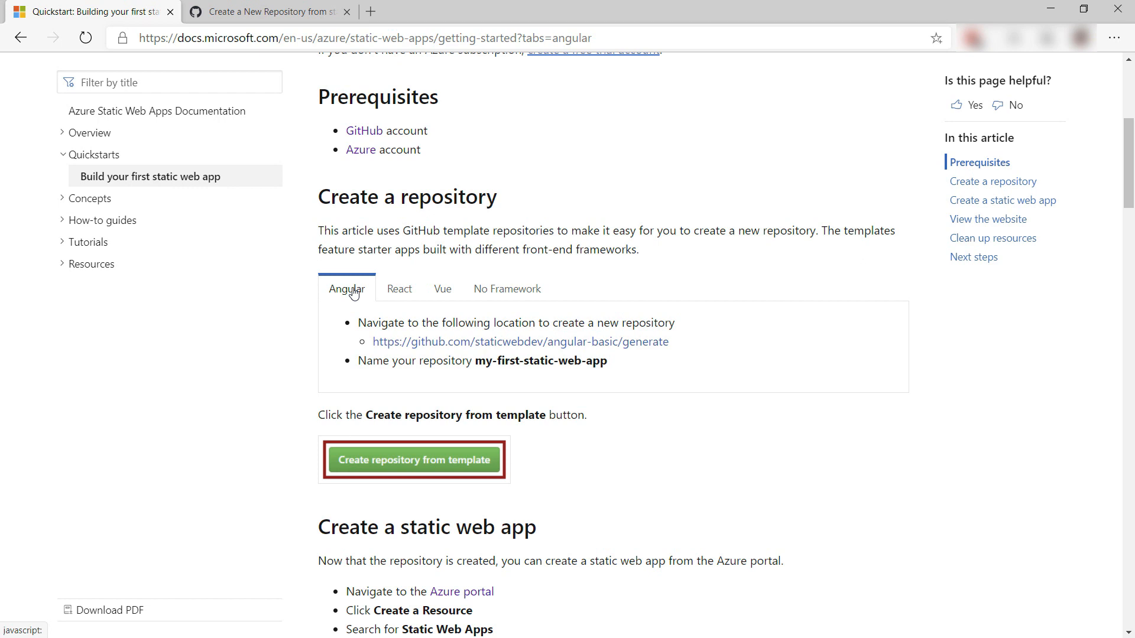
mouse_move(507, 289)
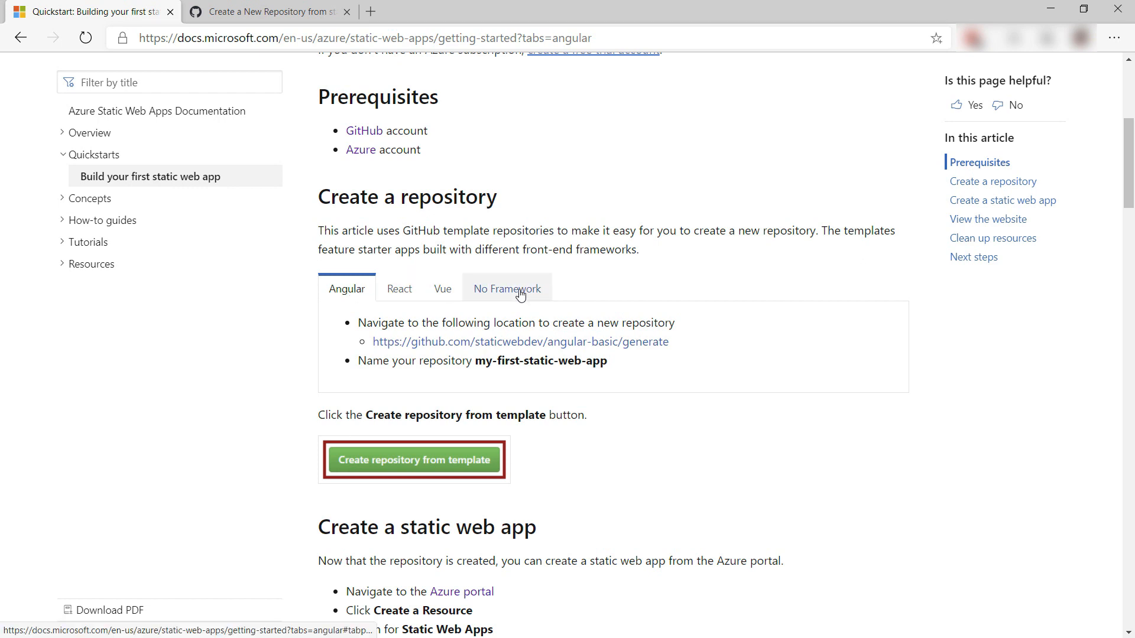
click(506, 289)
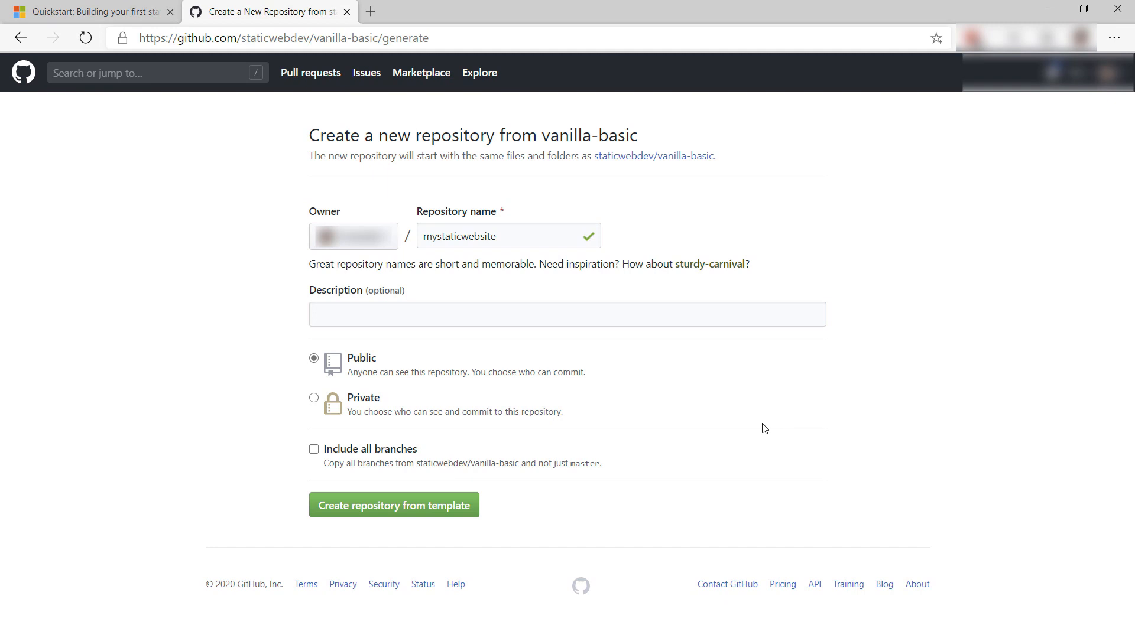
Generate the public mystaticwebsite repository from the vanilla-basic template.
click(394, 505)
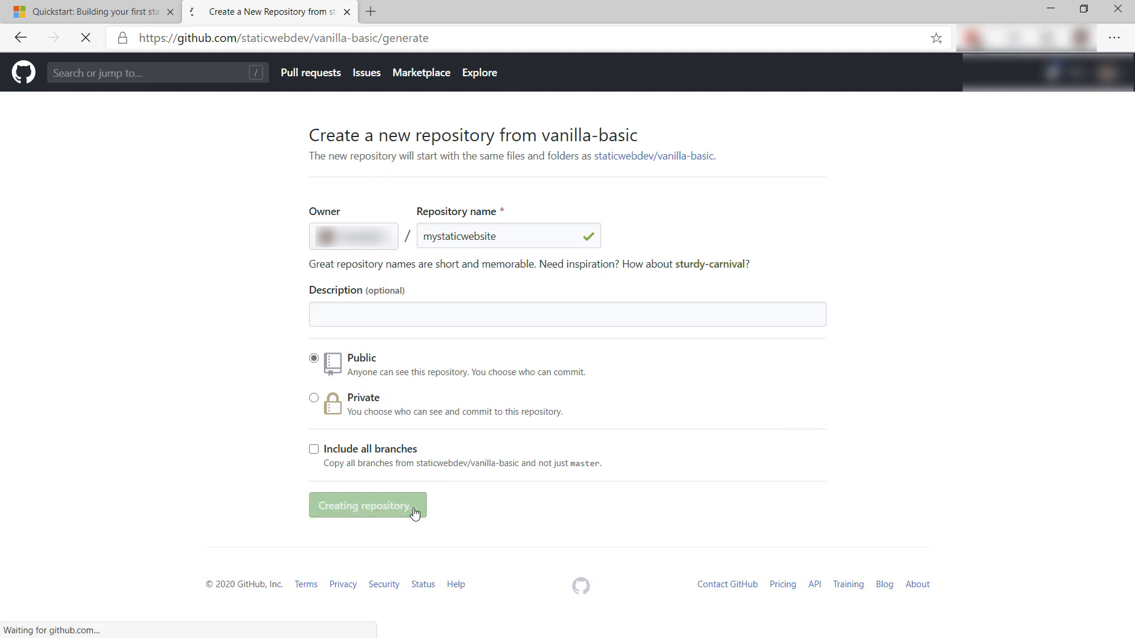
click(368, 505)
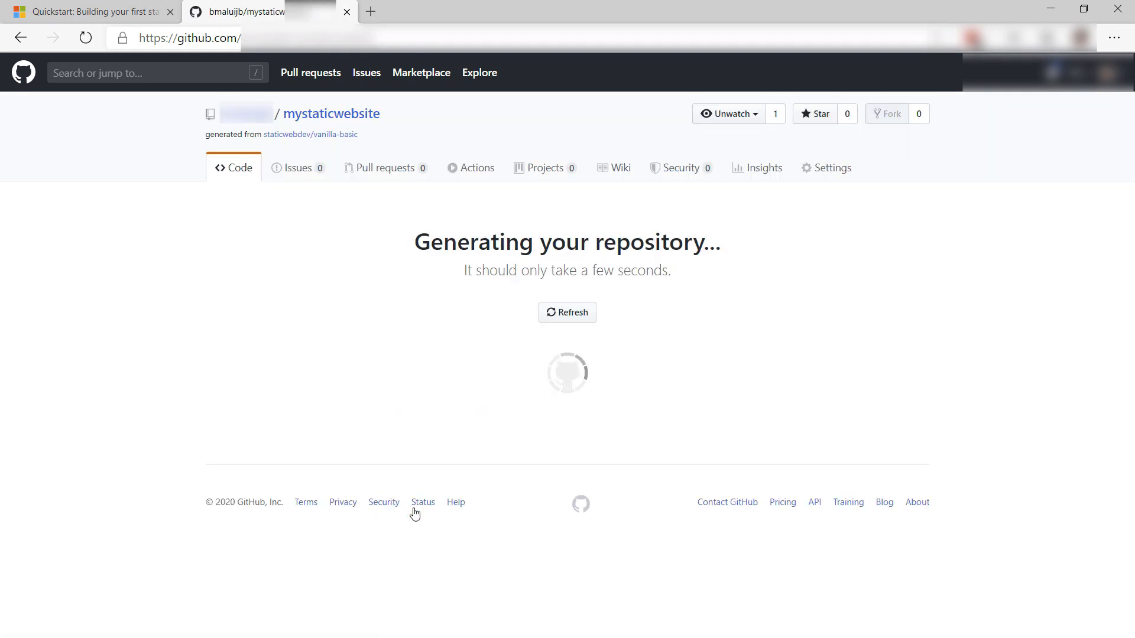
click(567, 312)
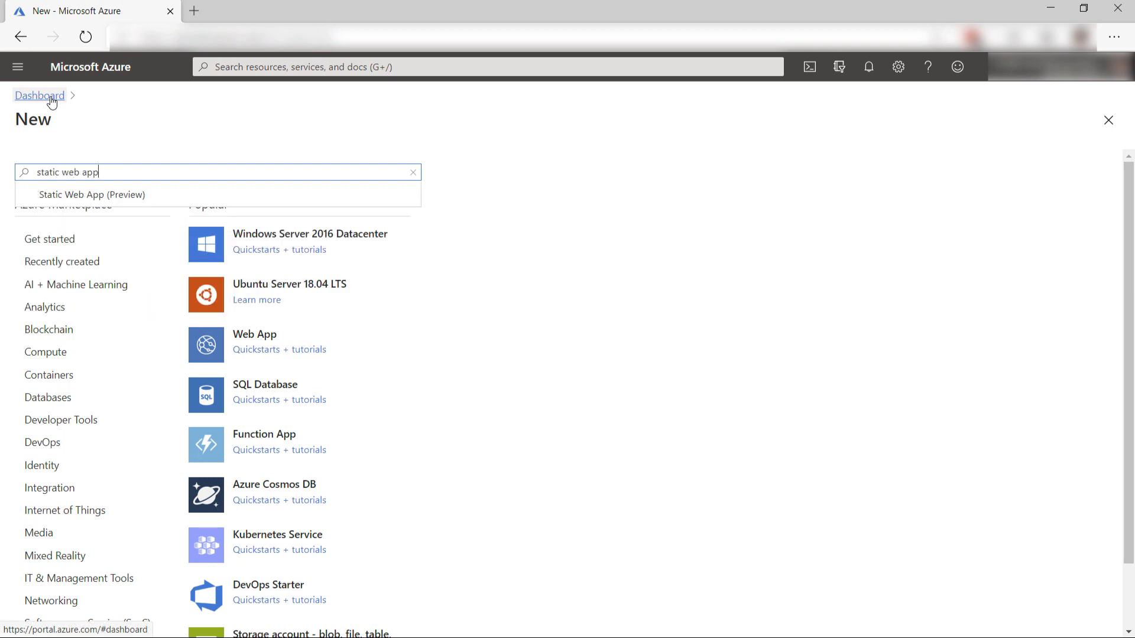
Choose Static Web App (Preview) from the search results and start Create.
click(92, 193)
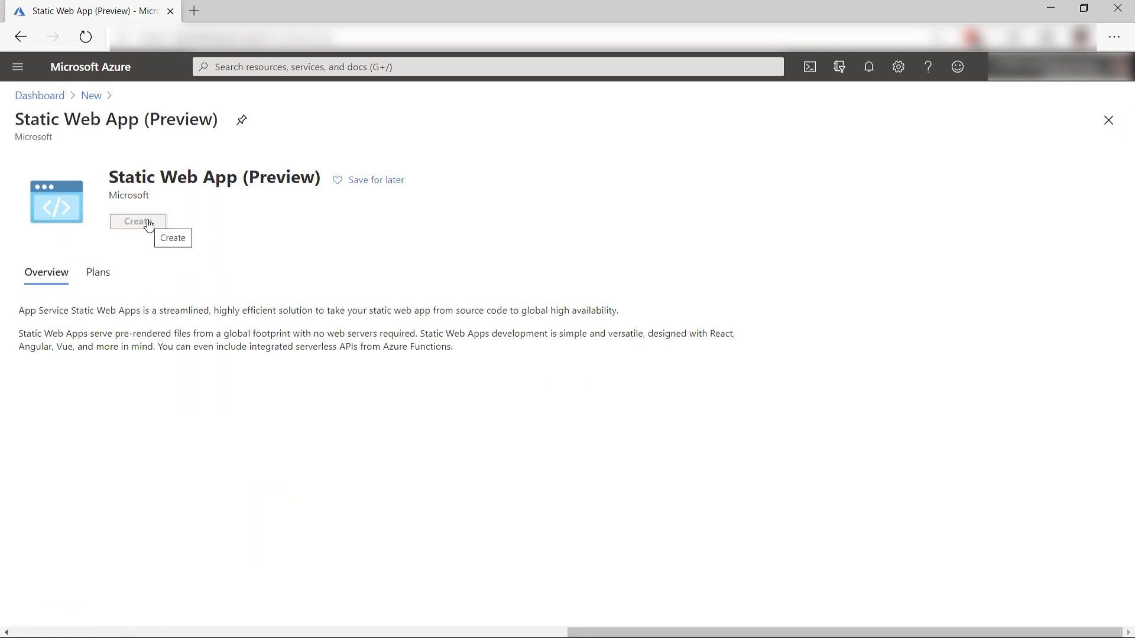
click(138, 221)
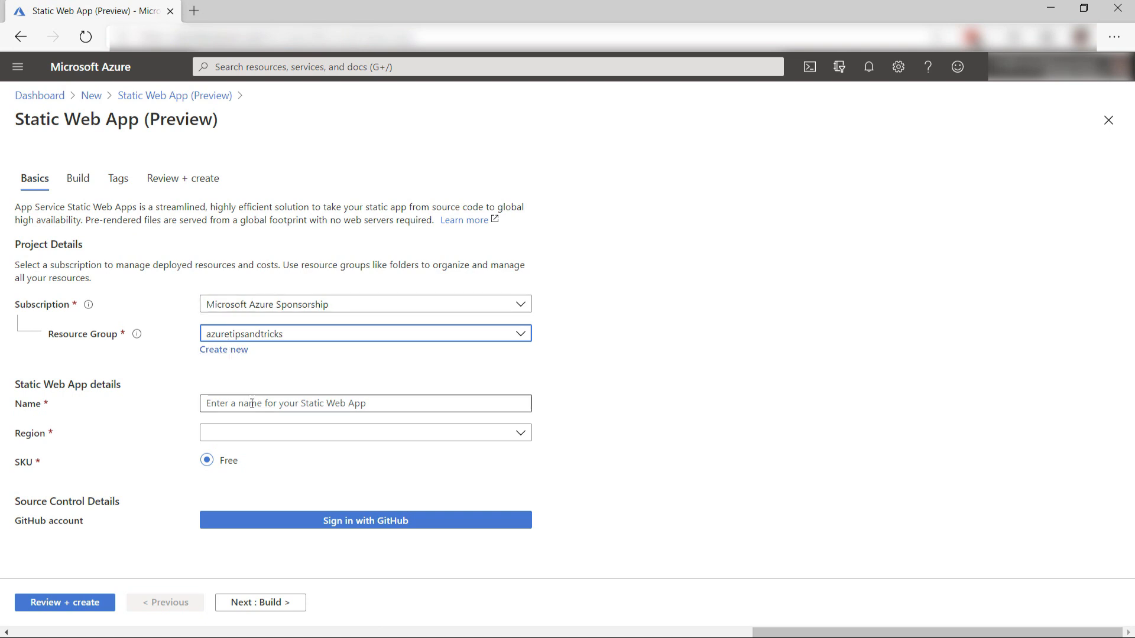
Name the app mystaticwebapptip, choose region Central US, and sign in with GitHub.
text(mystaticwebapptip)
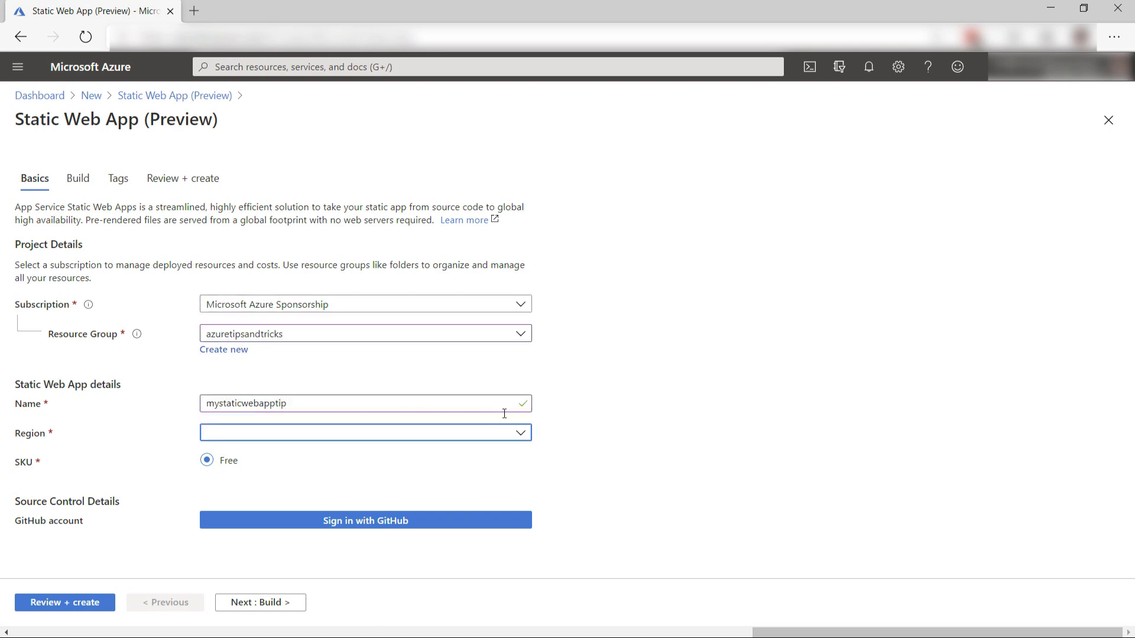
click(365, 432)
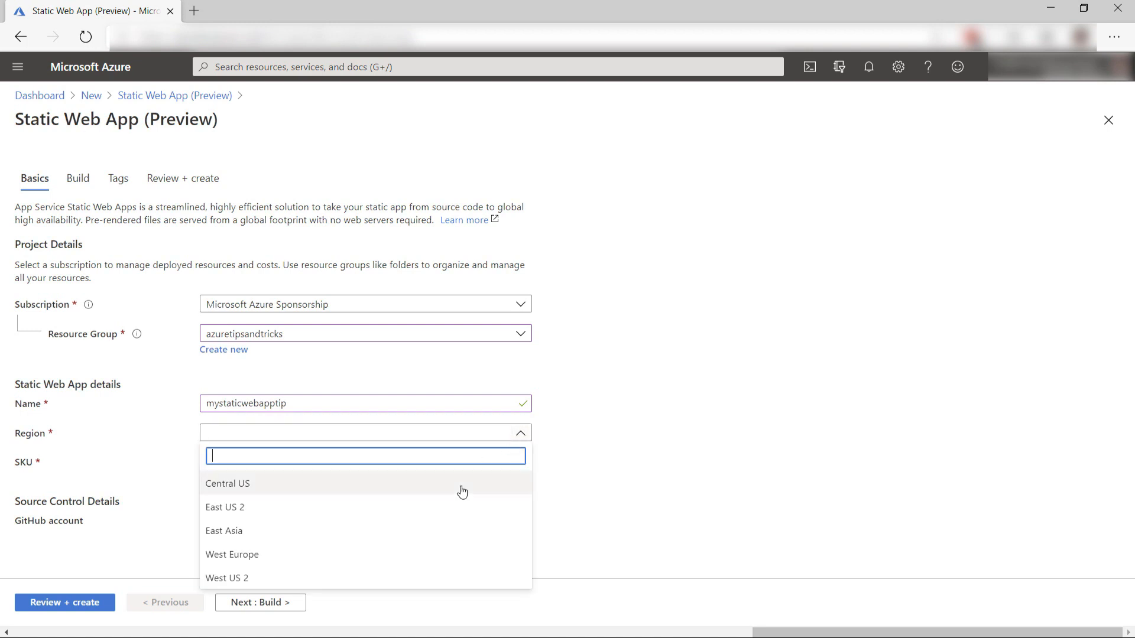
click(227, 483)
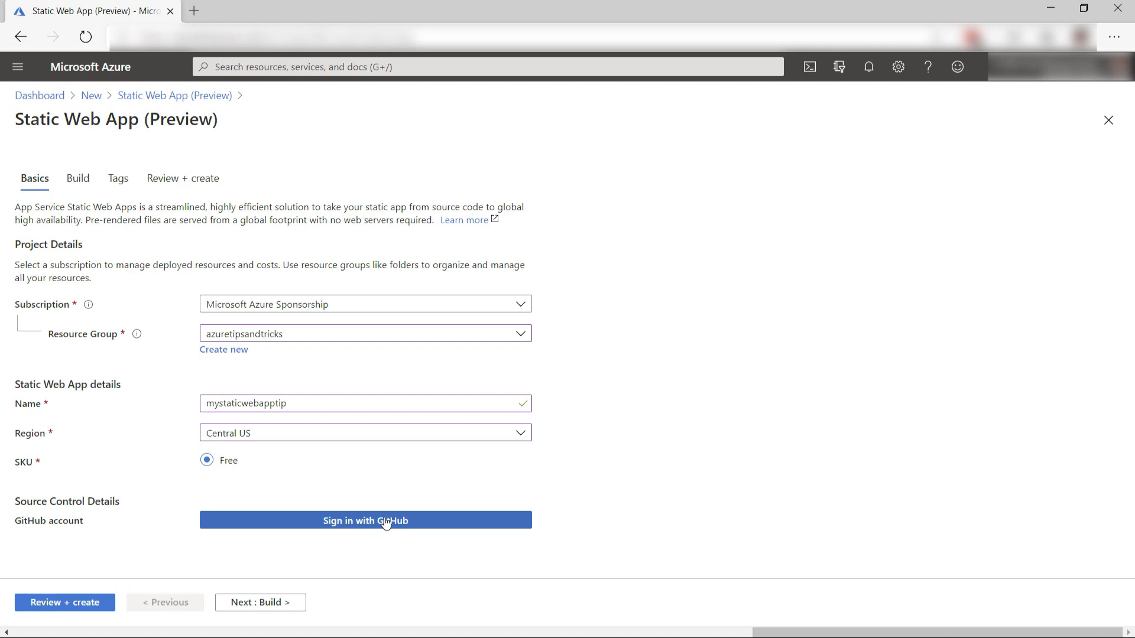
click(365, 520)
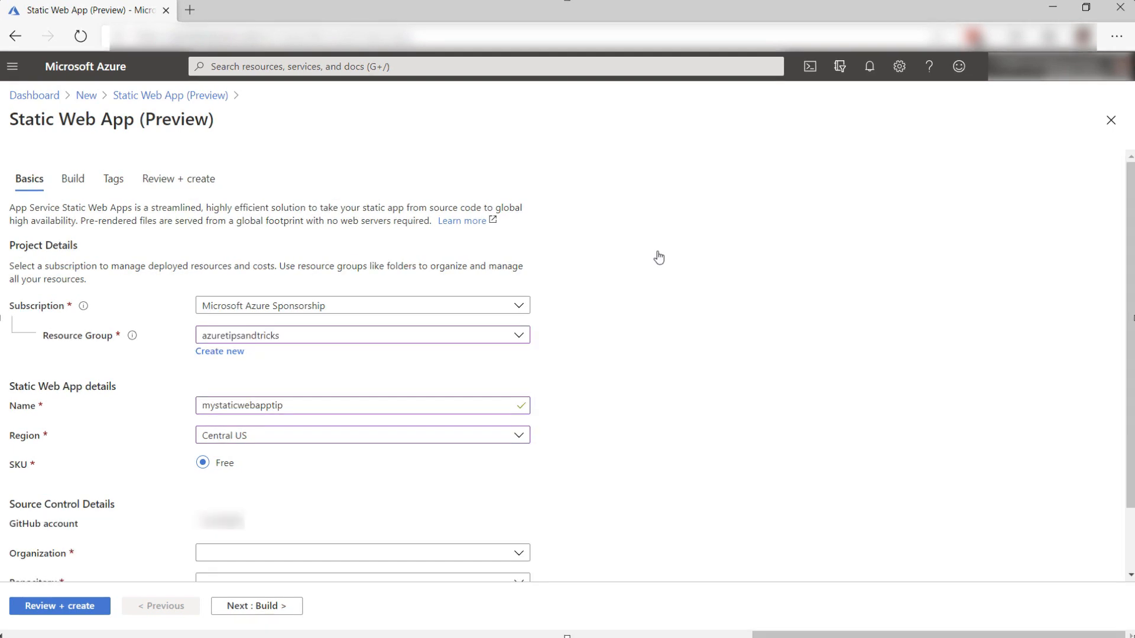
Deploy from repository mystaticwebsite on branch master, then go to Review + create.
scroll(down, 3)
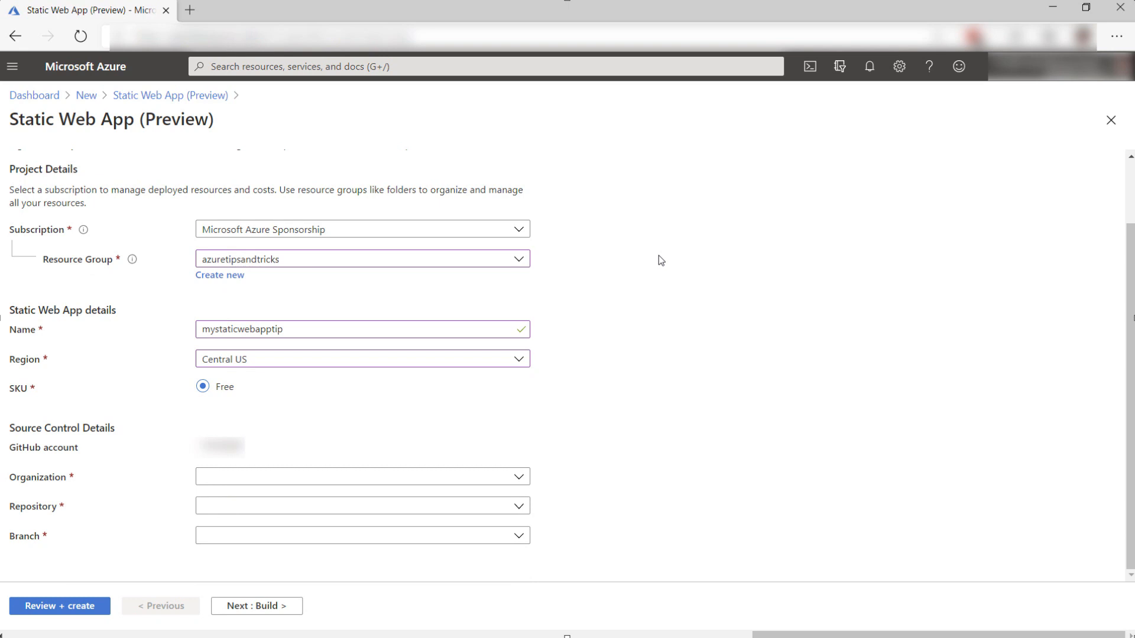
click(362, 477)
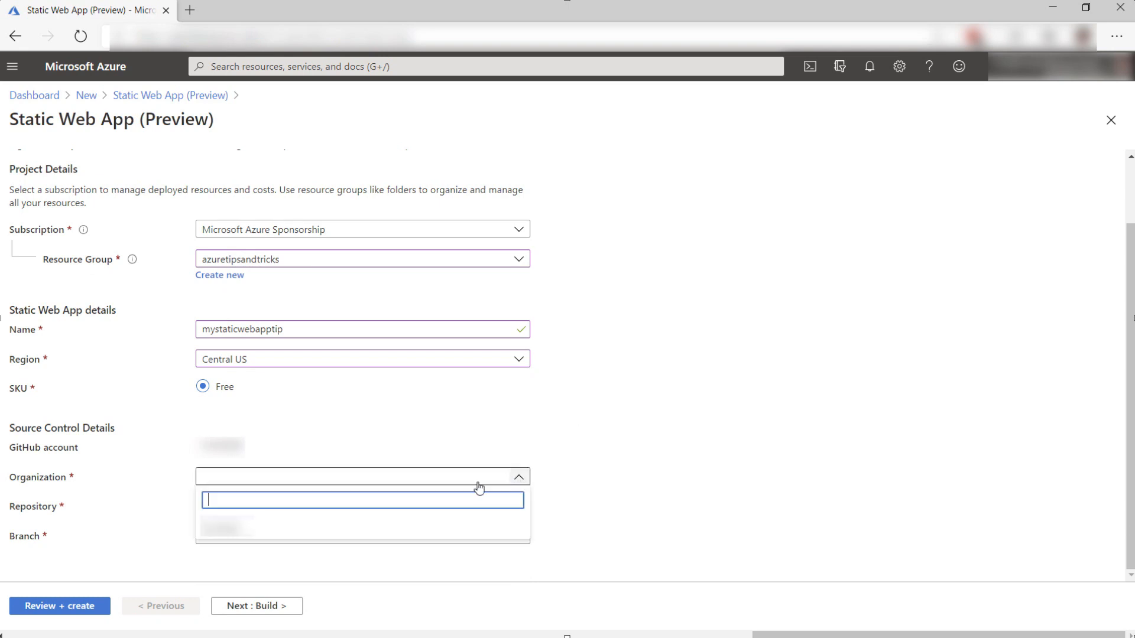
click(362, 506)
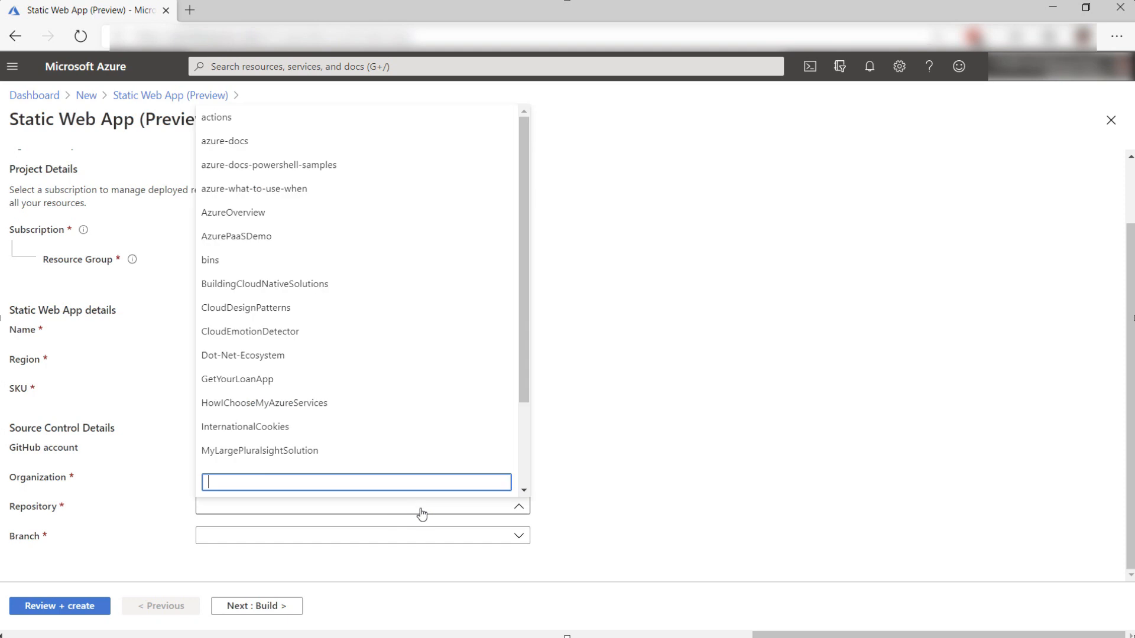
scroll(down, 3)
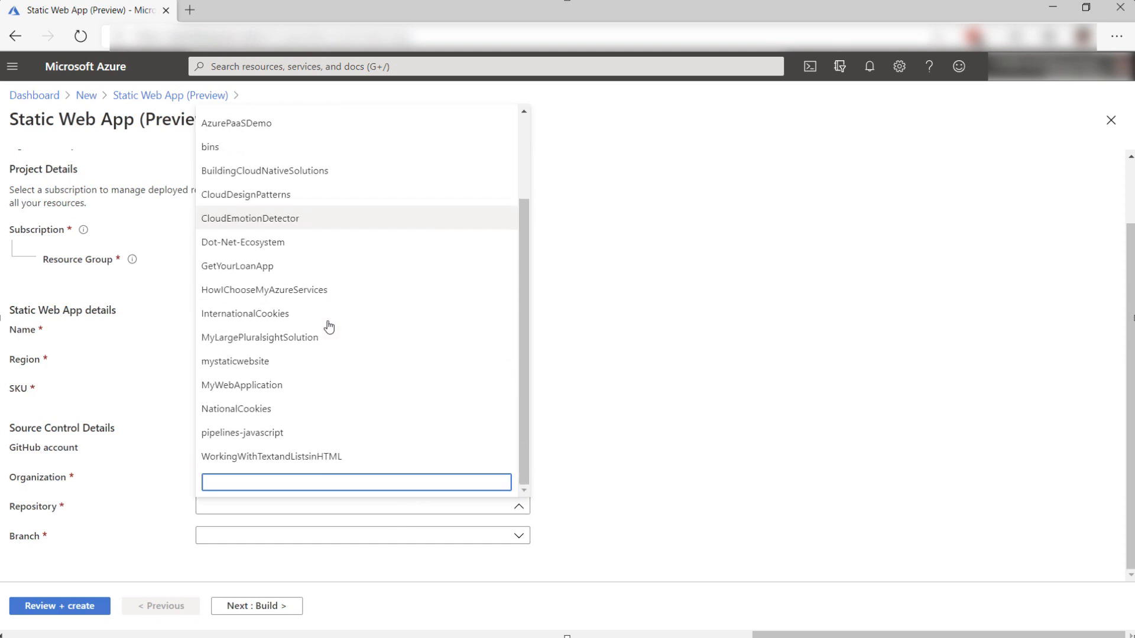
click(235, 361)
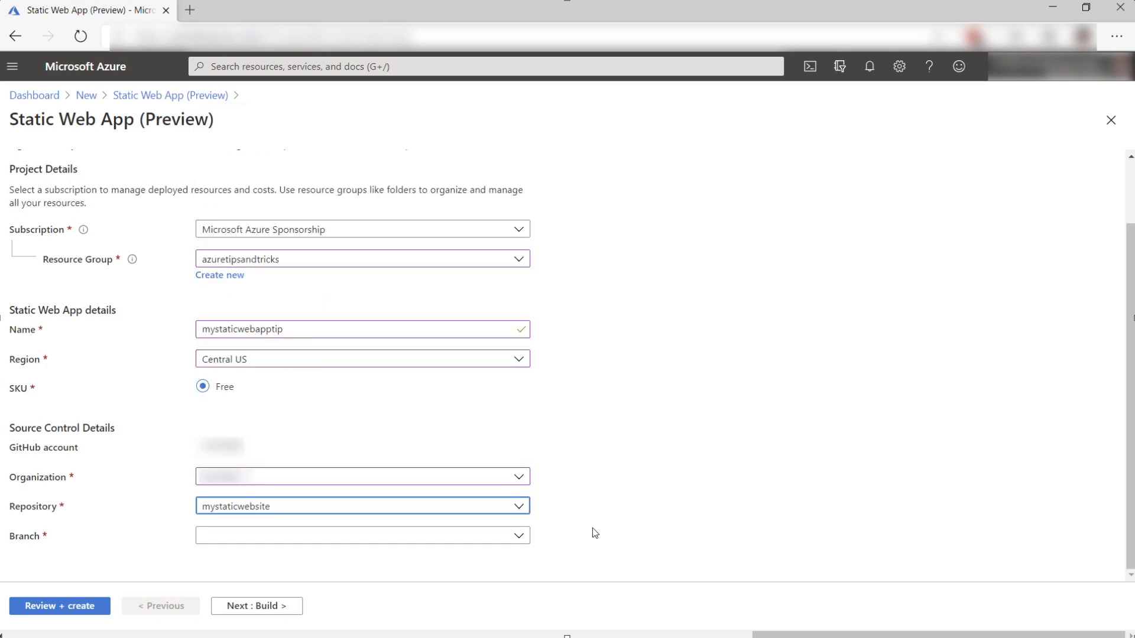
click(361, 536)
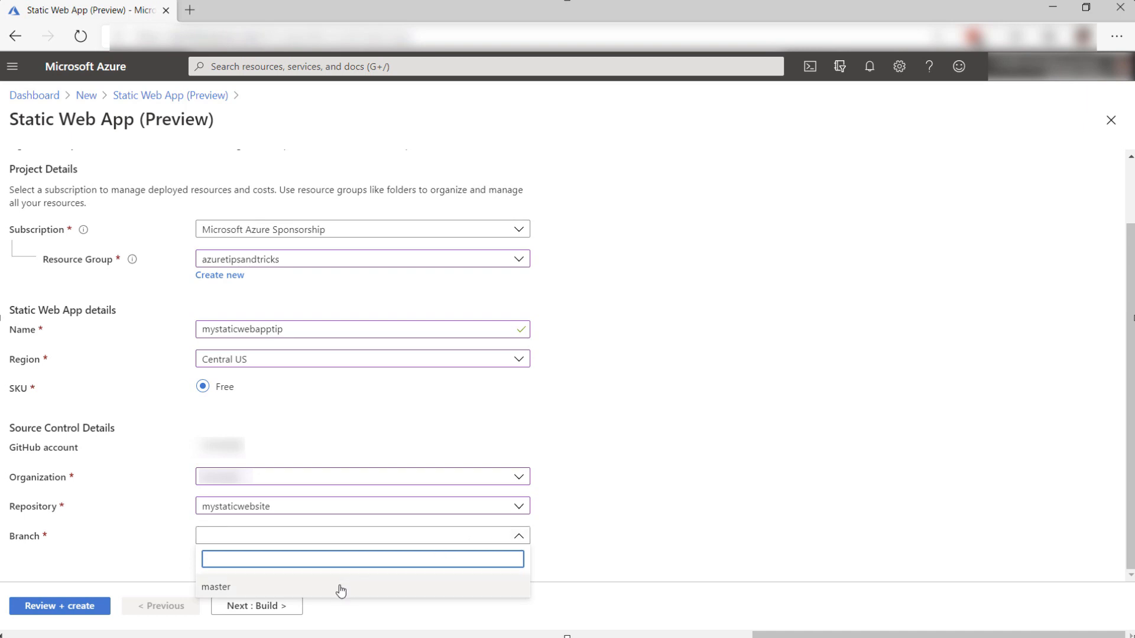
click(216, 587)
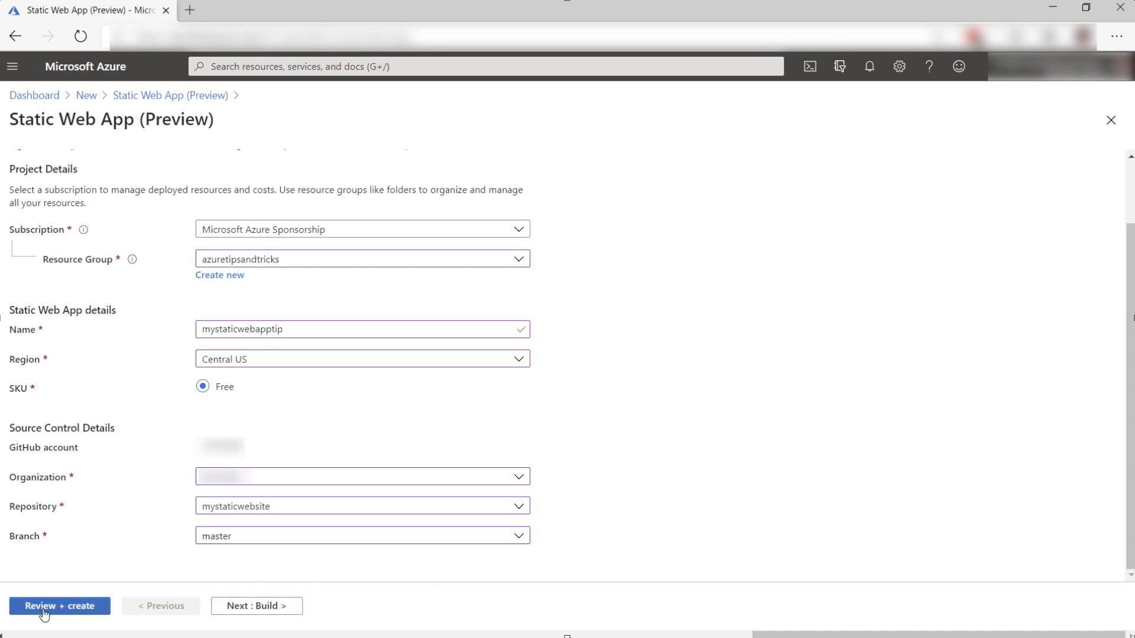
click(59, 606)
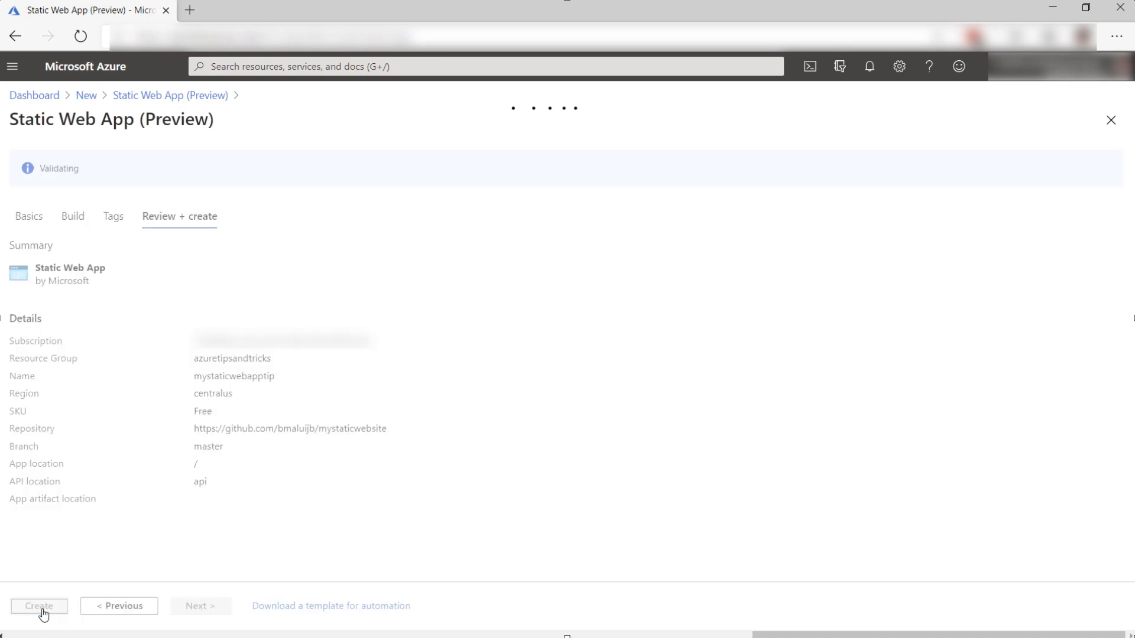
Create mystaticwebapptip and open its GitHub Action runs from the overview.
click(38, 606)
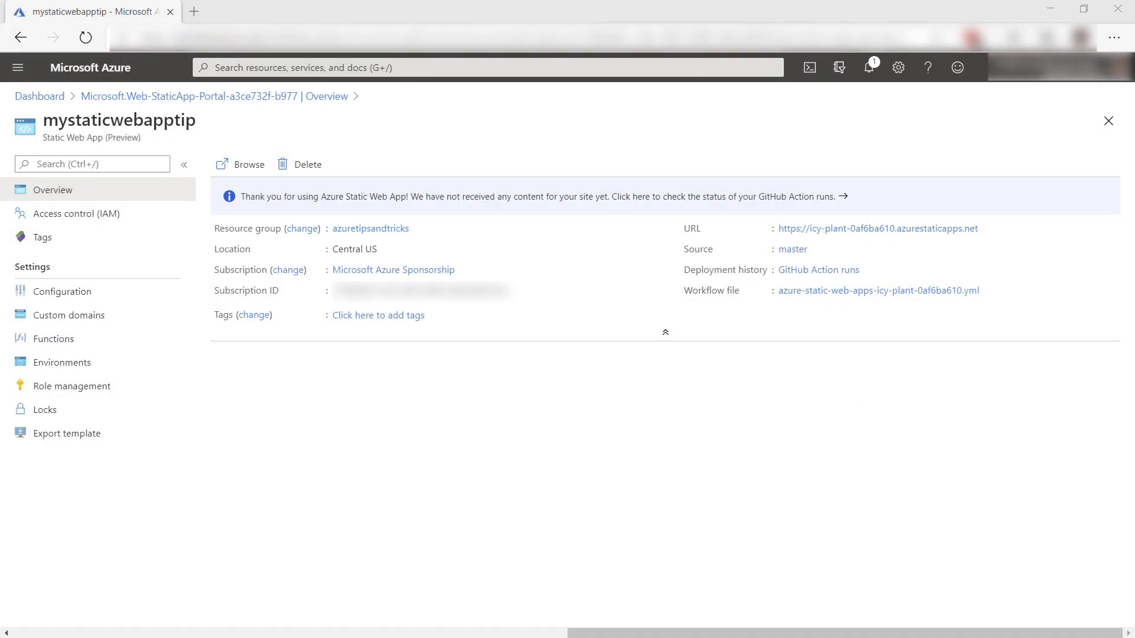
mouse_move(593, 188)
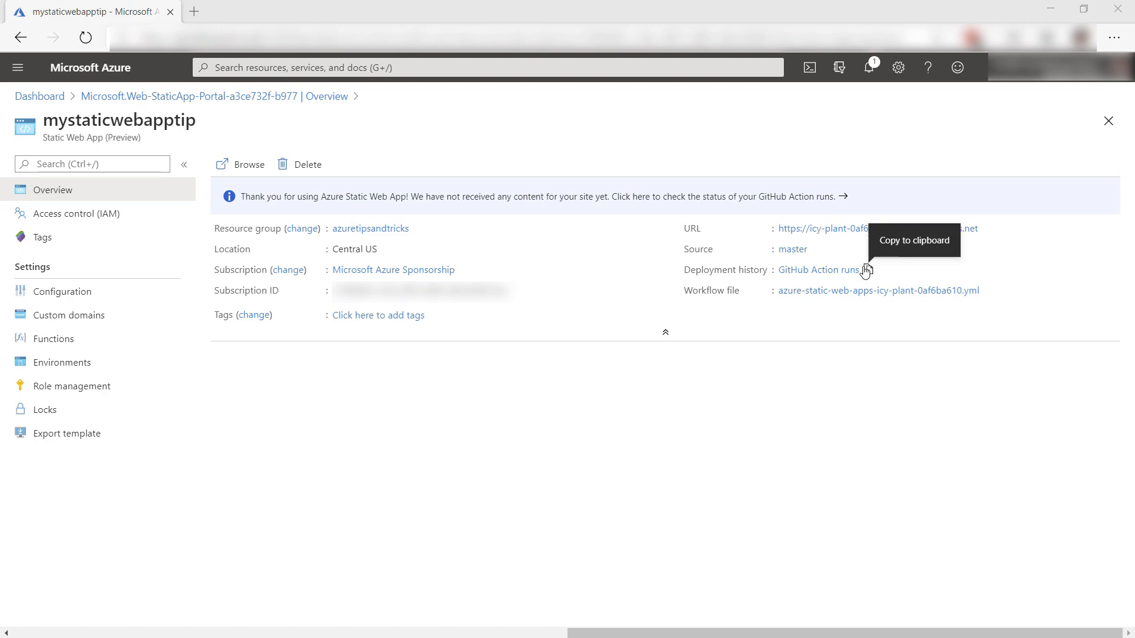
click(819, 270)
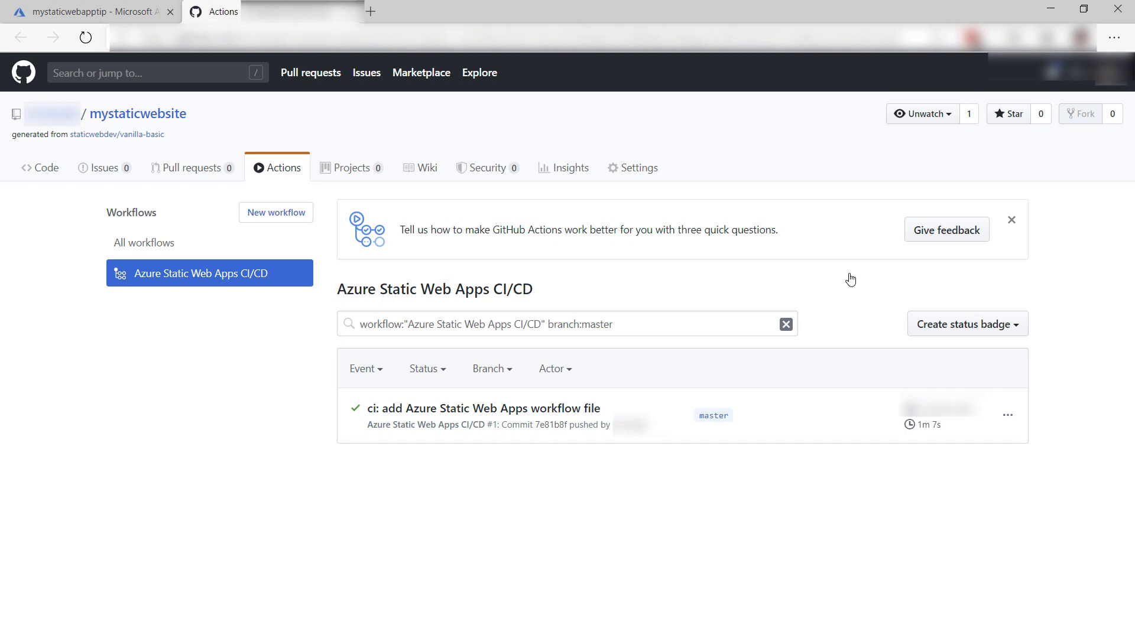
mouse_move(85, 12)
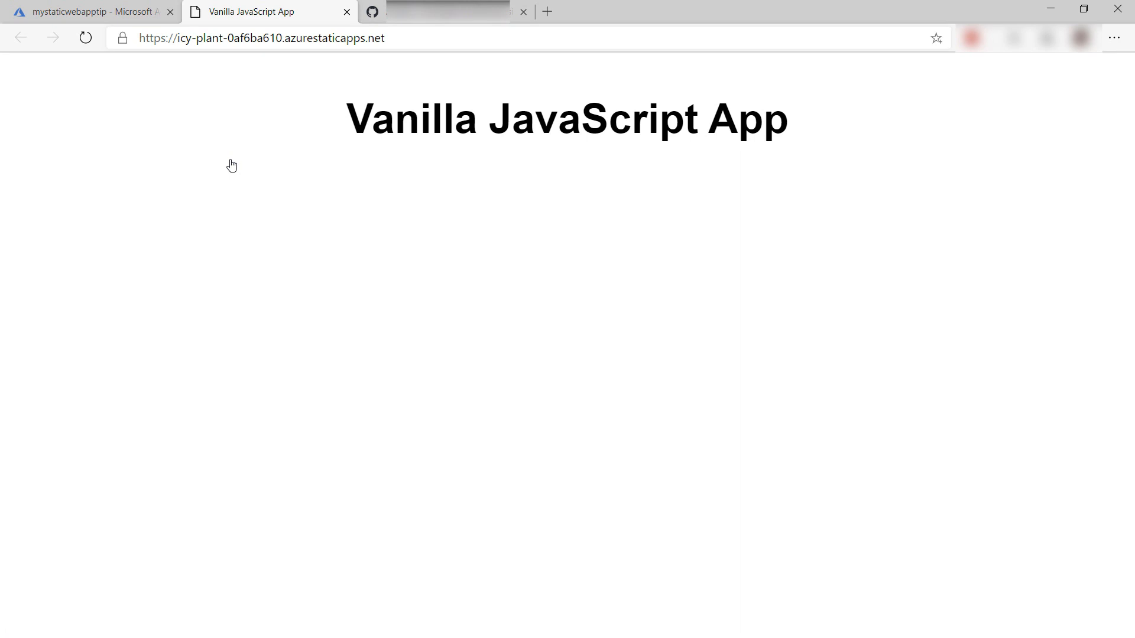
mouse_move(229, 161)
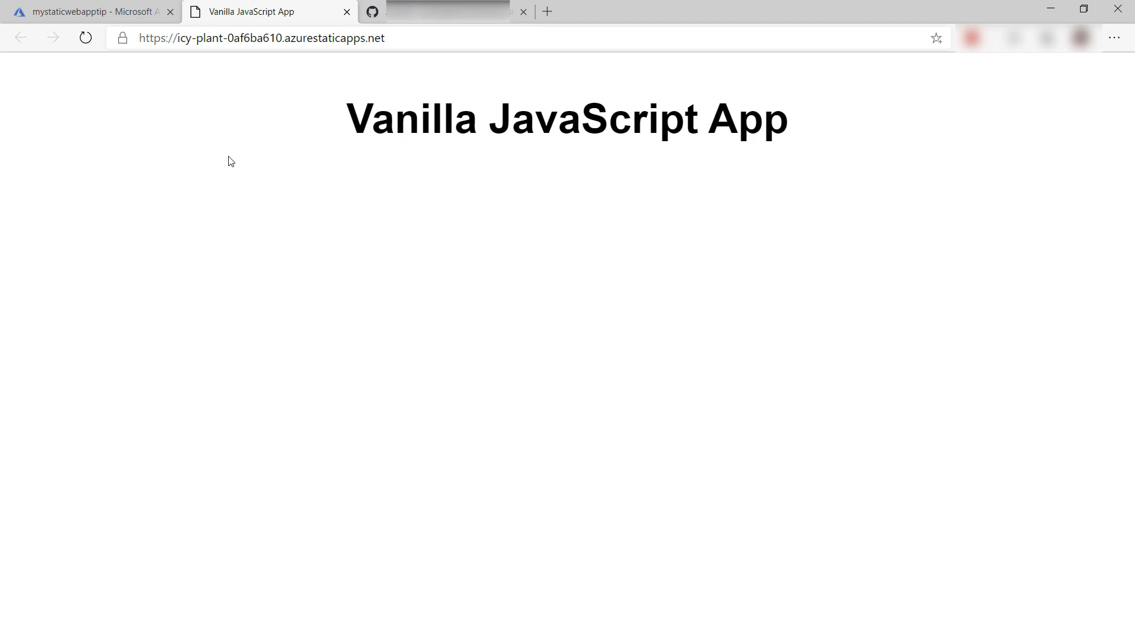
mouse_move(94, 12)
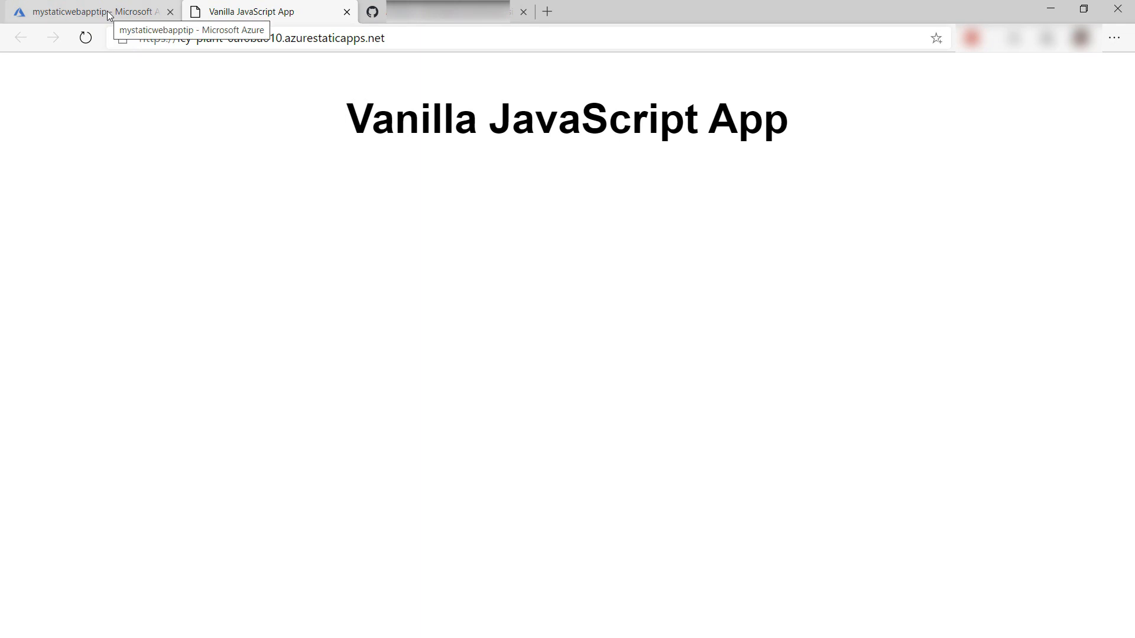
Back in Azure, browse Configuration, Custom domains, Functions and Environments pages.
click(94, 11)
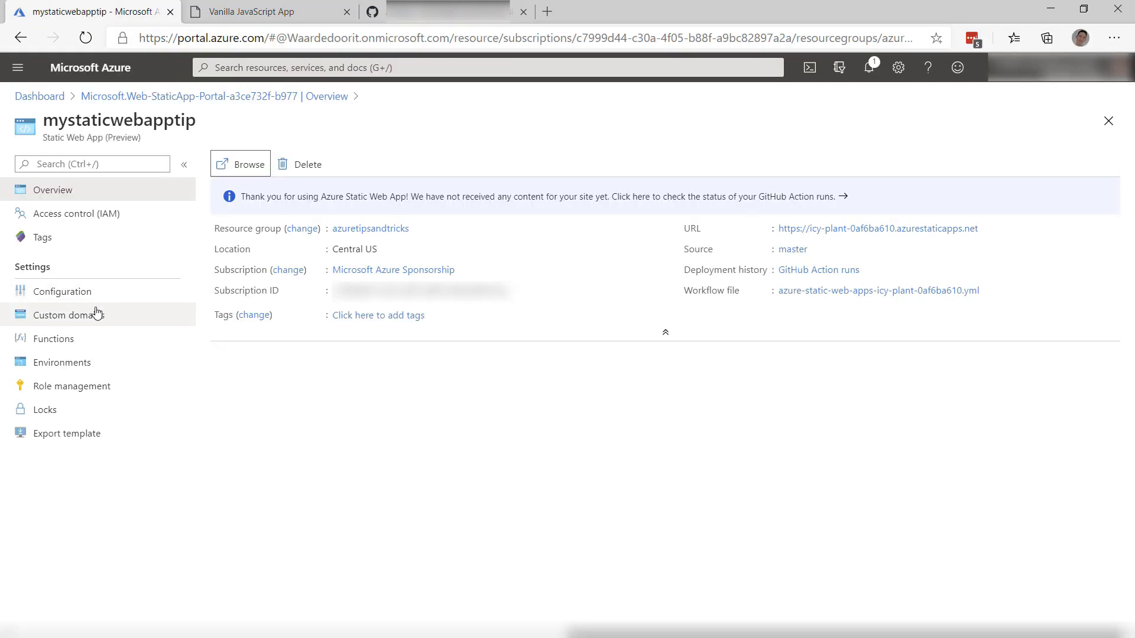
click(62, 291)
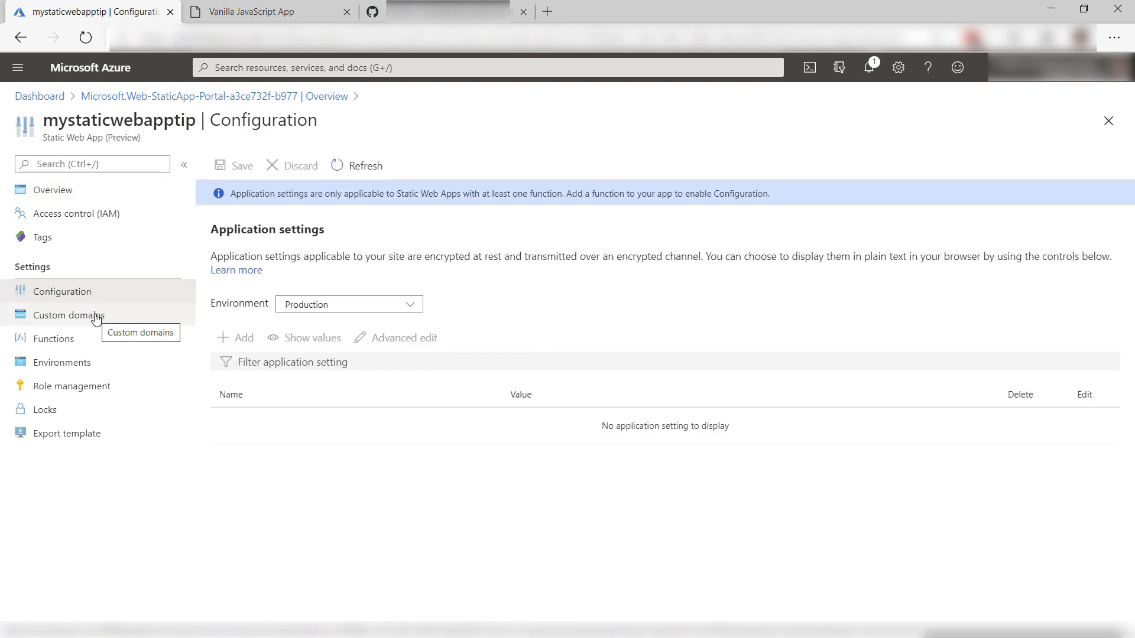
click(69, 316)
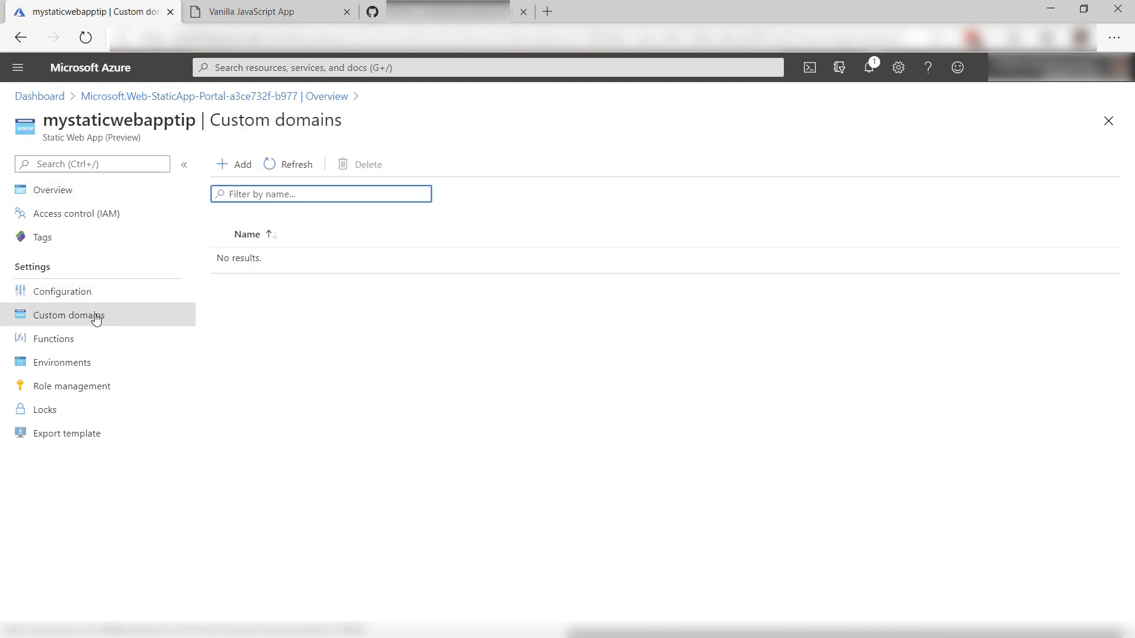
mouse_move(96, 338)
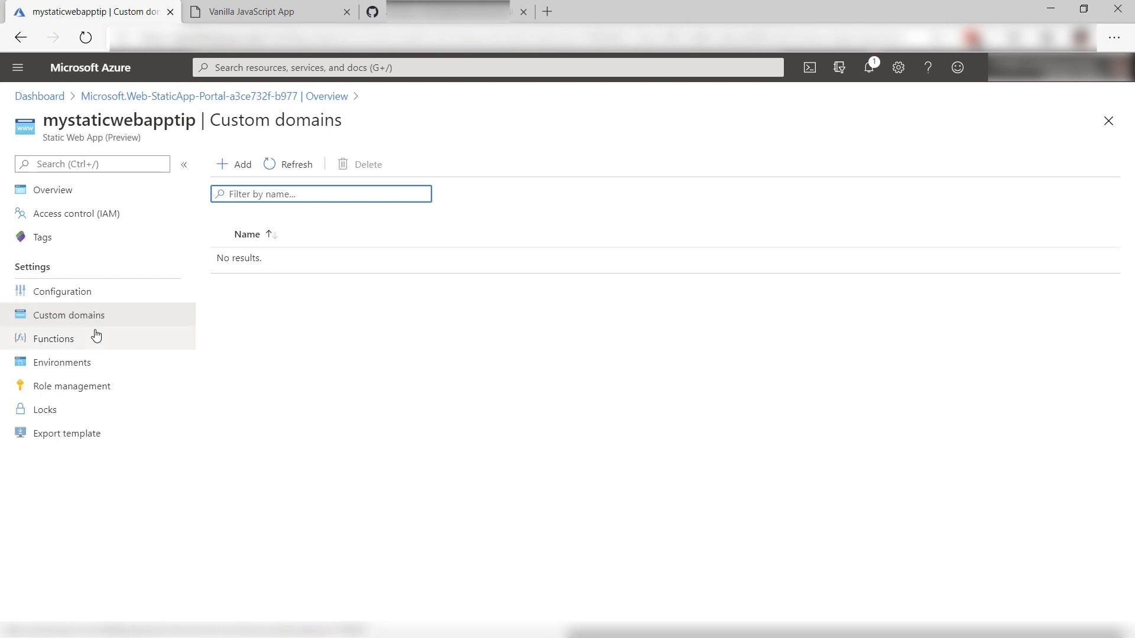
click(54, 339)
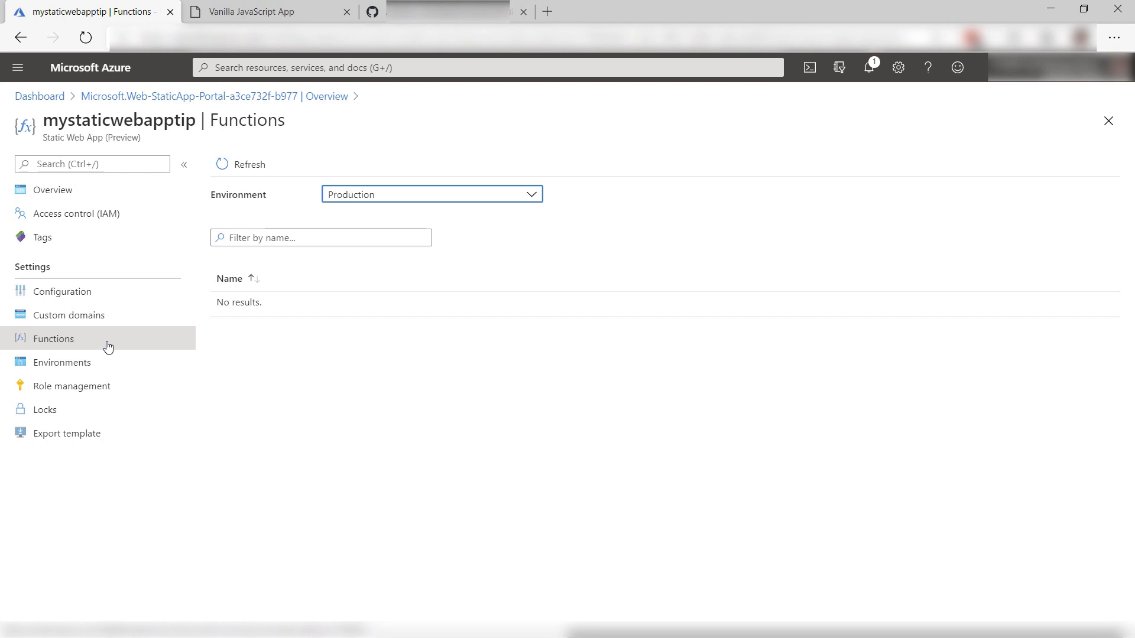
click(62, 362)
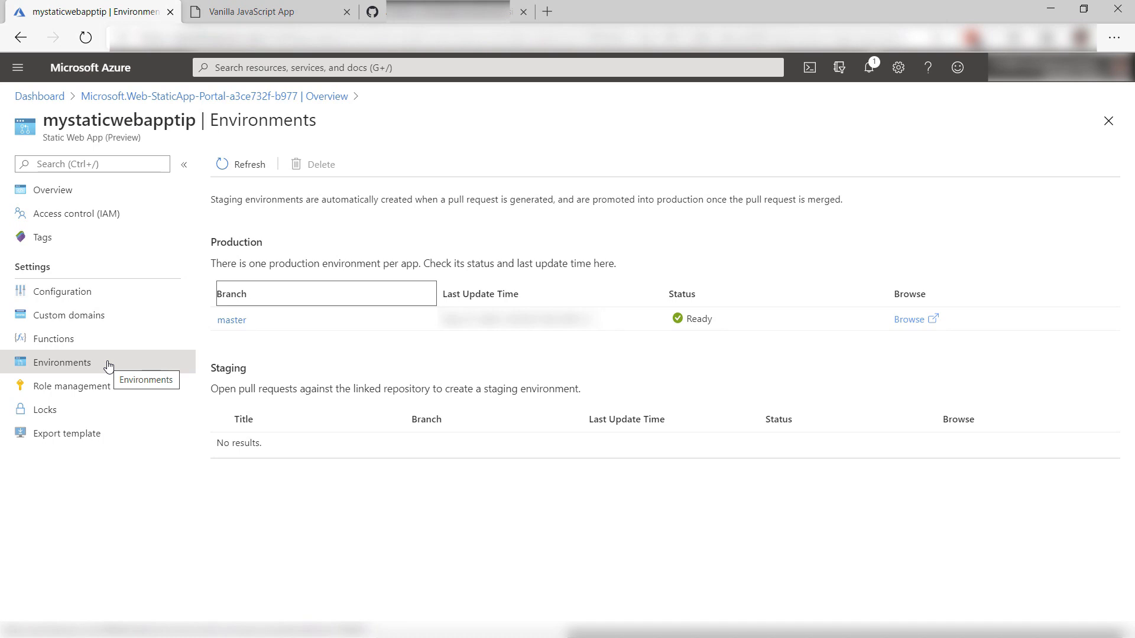
mouse_move(109, 367)
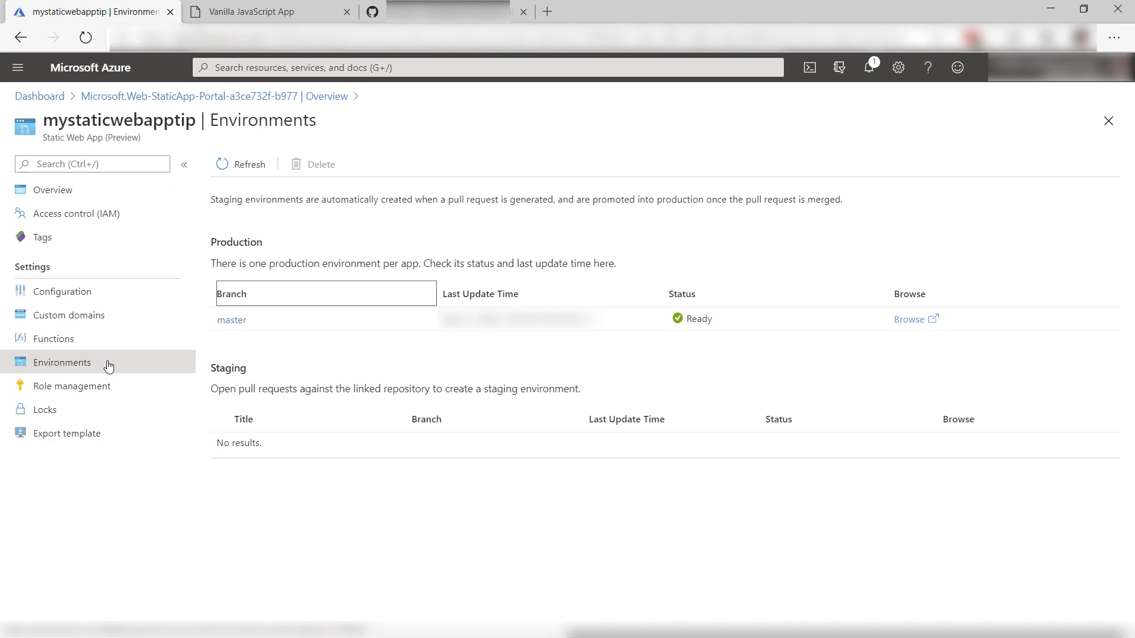